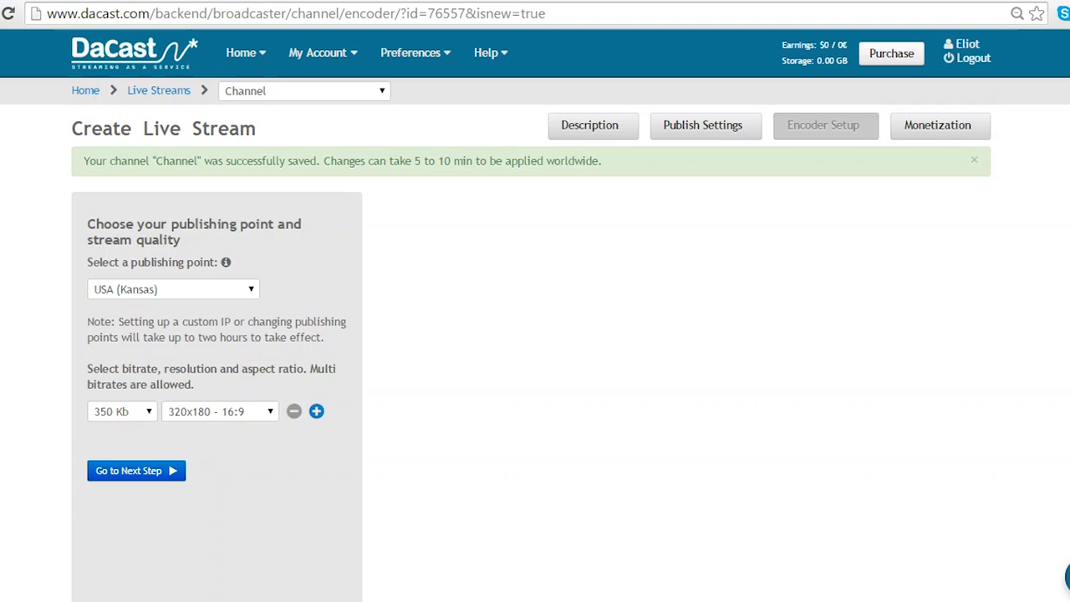
{"action": "mouse_move", "coordinate": [535, 309]}
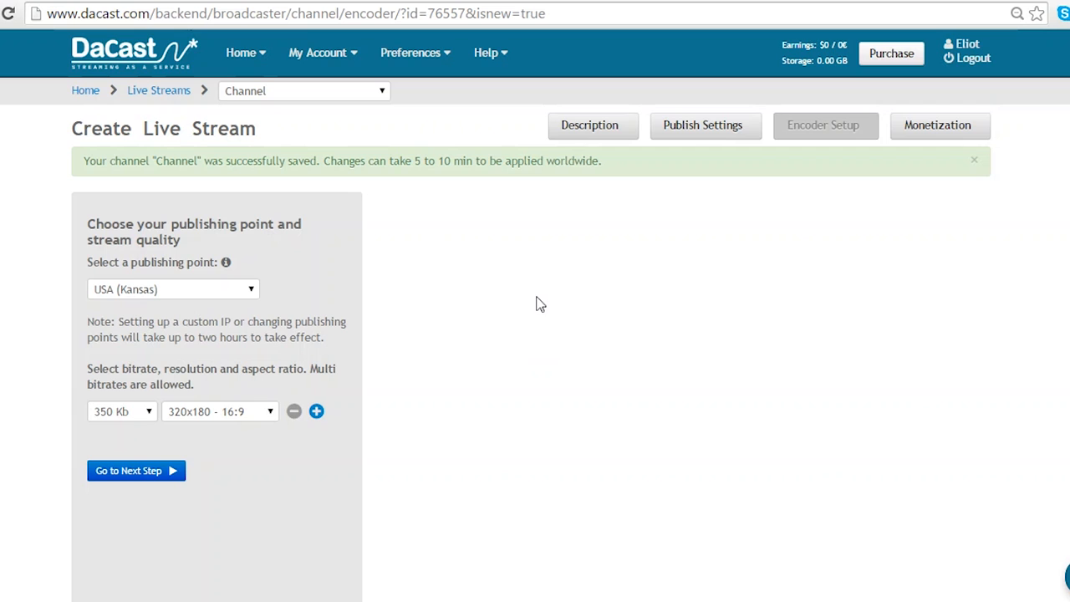
{"action": "mouse_move", "coordinate": [291, 278]}
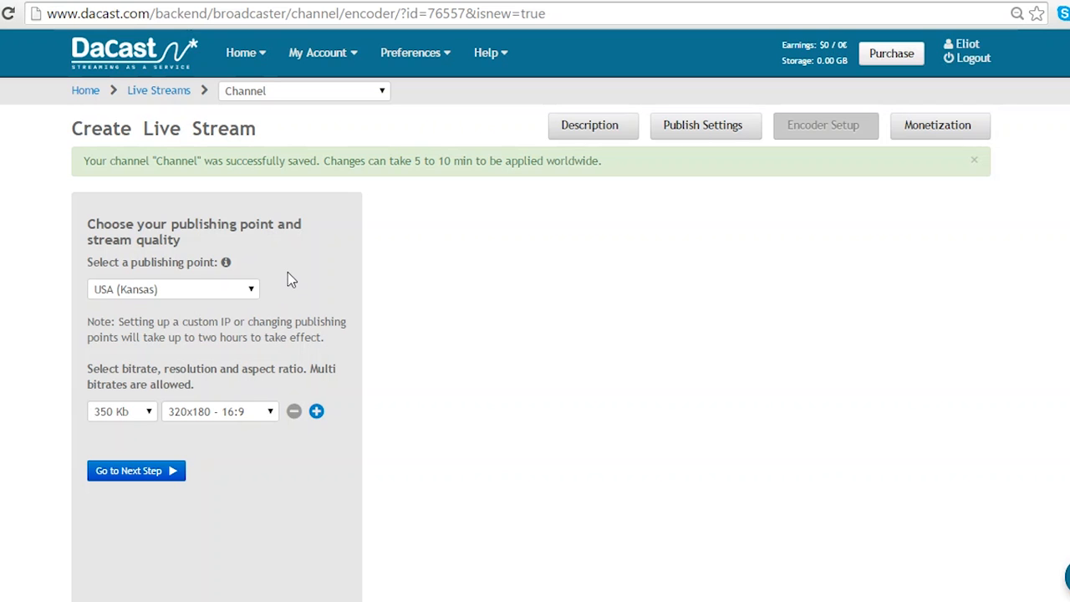
{"action": "mouse_move", "coordinate": [853, 131]}
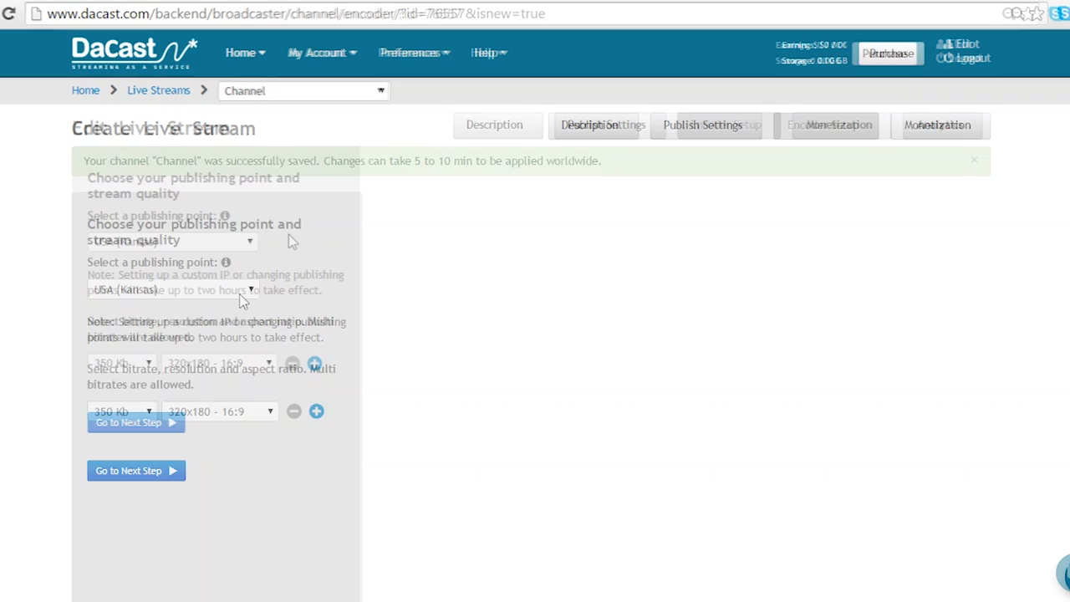
Step: Keep the USA (Kansas) publishing point and set the 350 Kb stream to 1280x720 - 16:9
{"action": "left_click", "coordinate": [249, 240]}
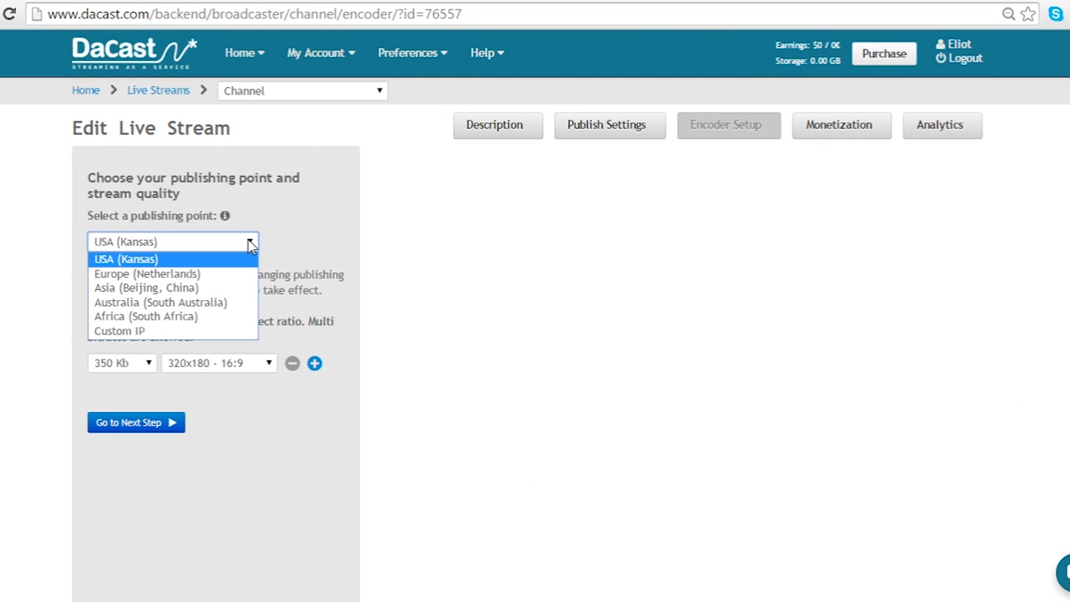
{"action": "mouse_move", "coordinate": [147, 274]}
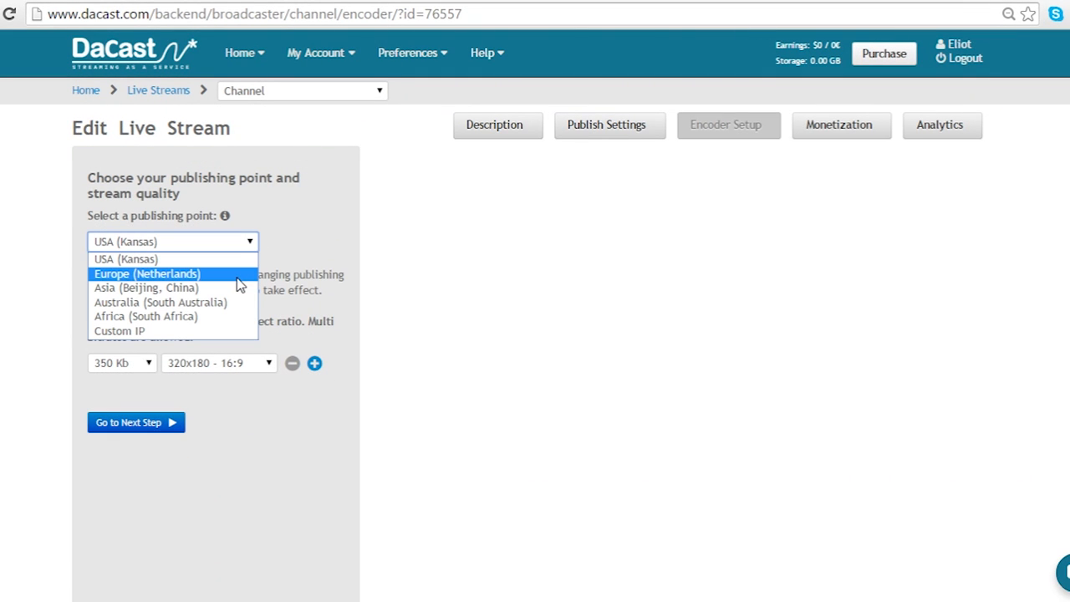
{"action": "mouse_move", "coordinate": [238, 301]}
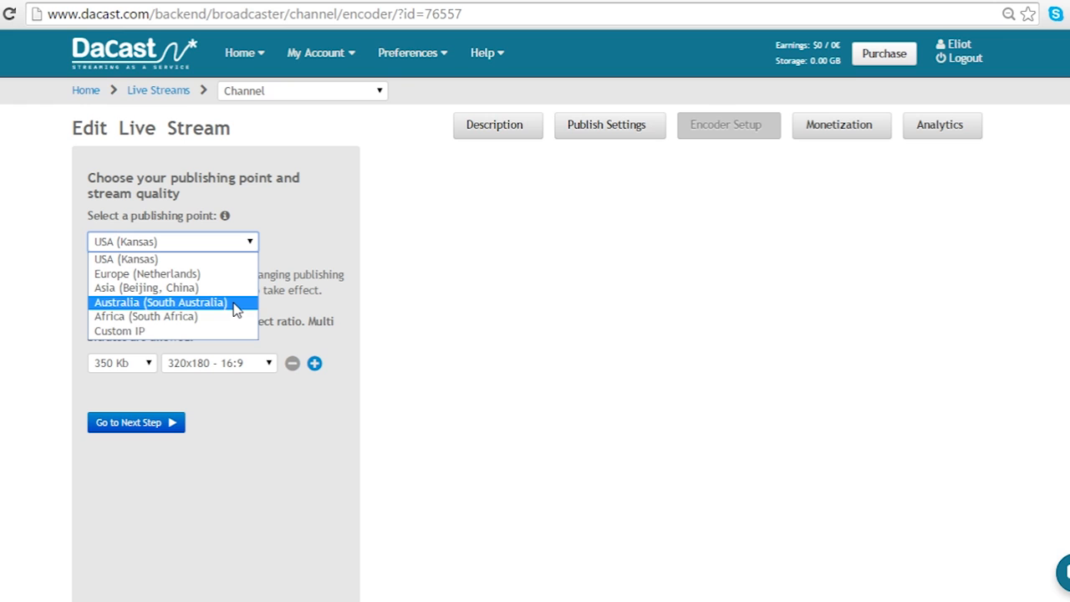
{"action": "mouse_move", "coordinate": [234, 323]}
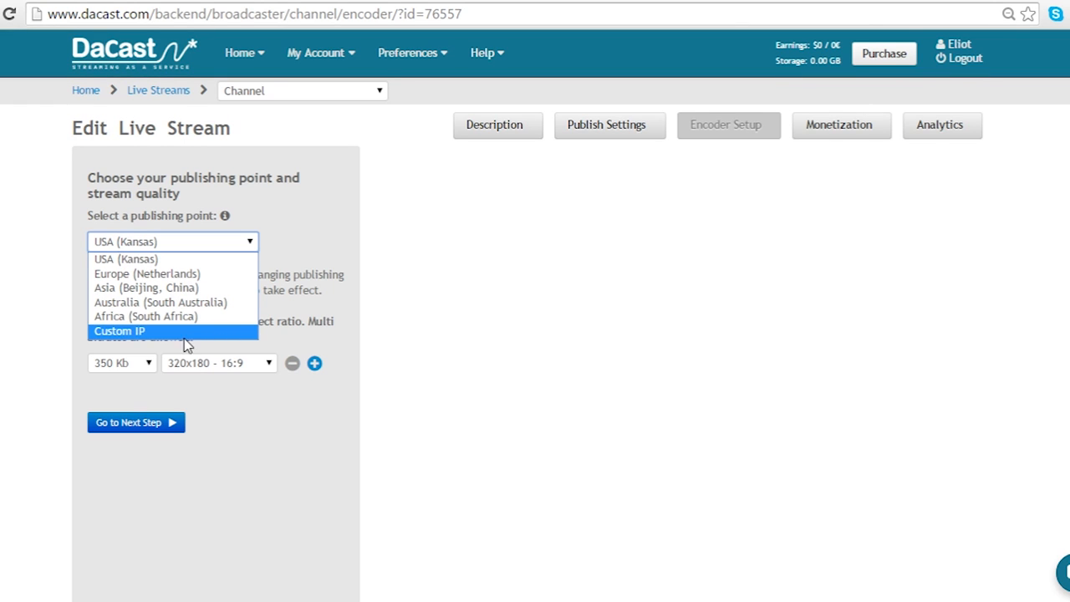
{"action": "left_click", "coordinate": [125, 257]}
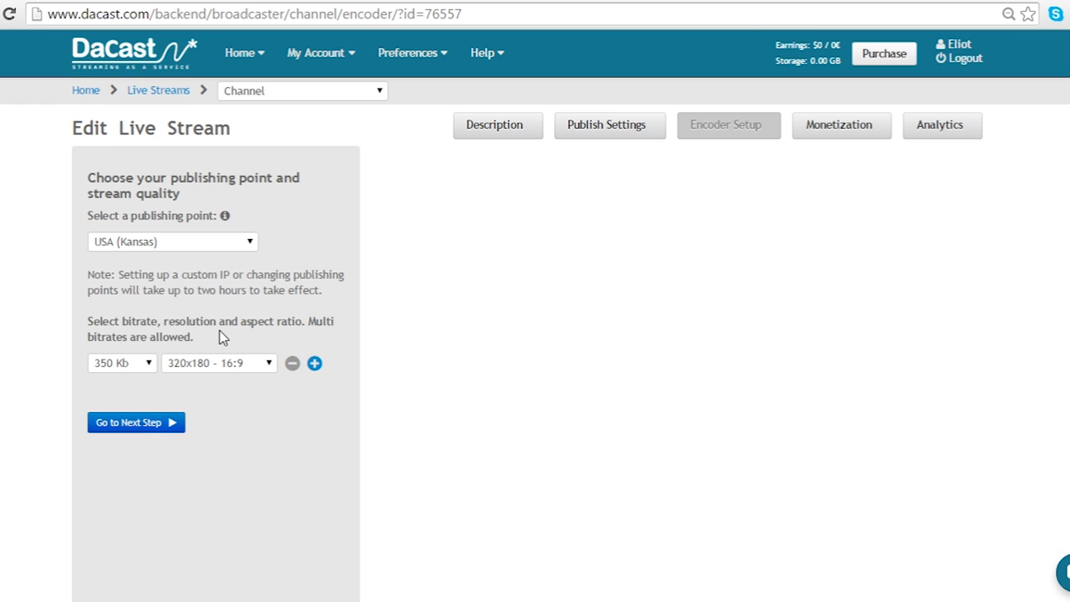
{"action": "mouse_move", "coordinate": [141, 372]}
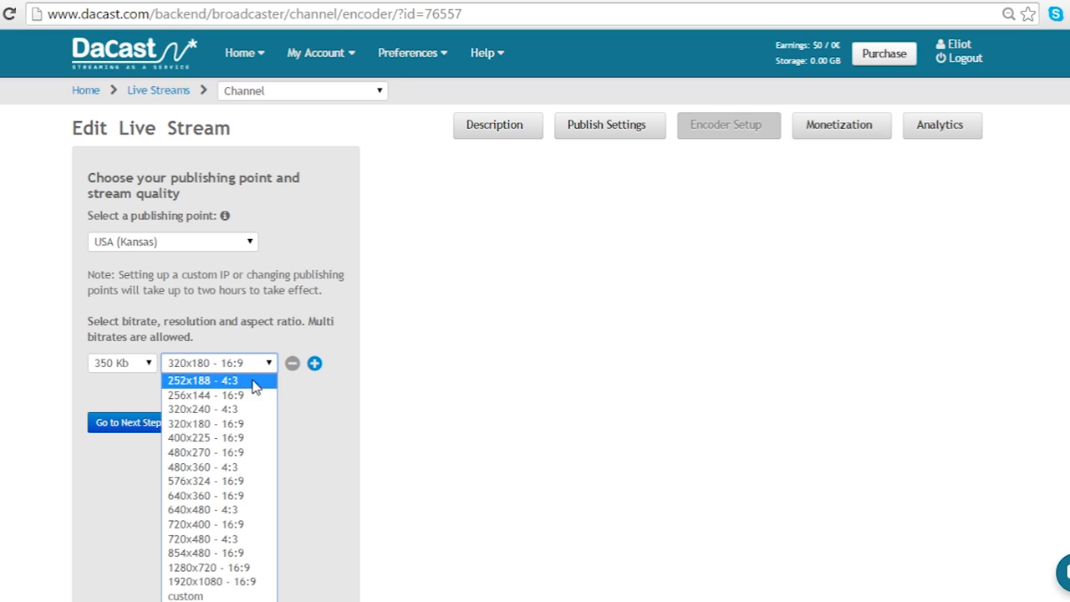
{"action": "mouse_move", "coordinate": [217, 569]}
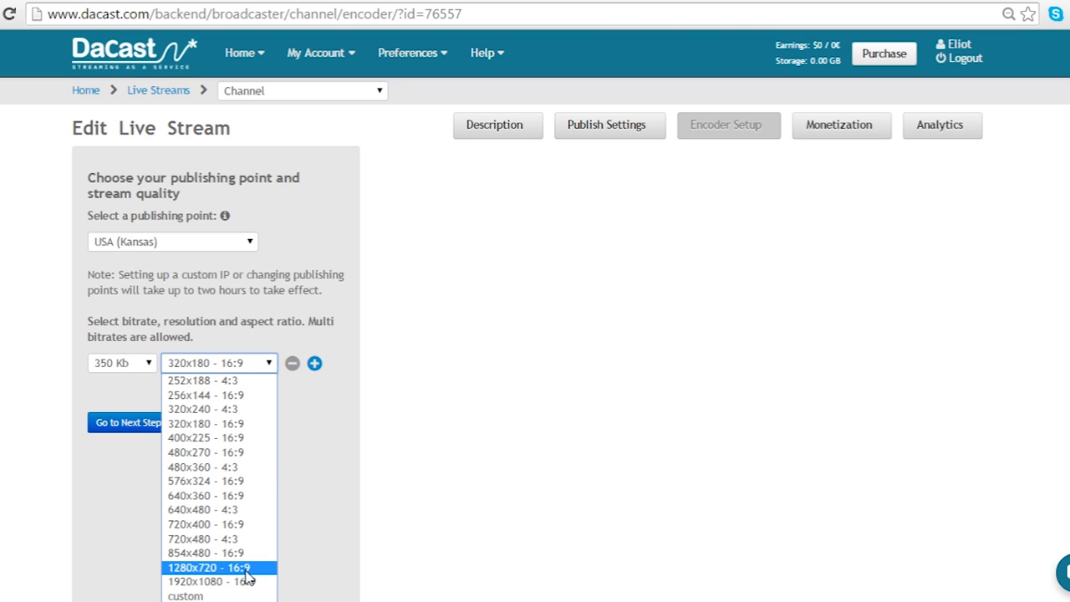
{"action": "left_click", "coordinate": [204, 569]}
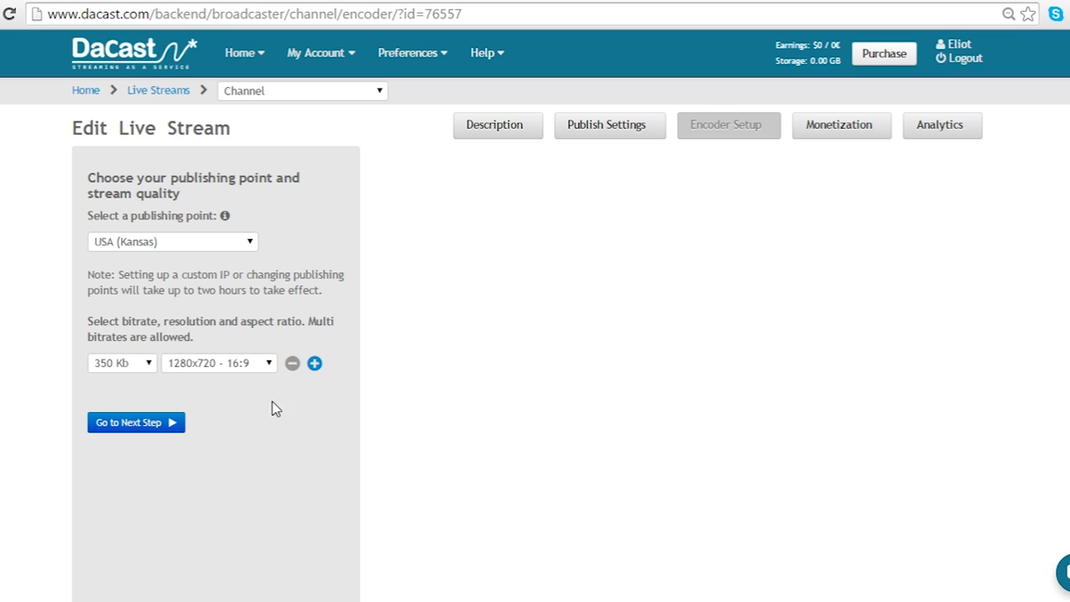
{"action": "mouse_move", "coordinate": [315, 364]}
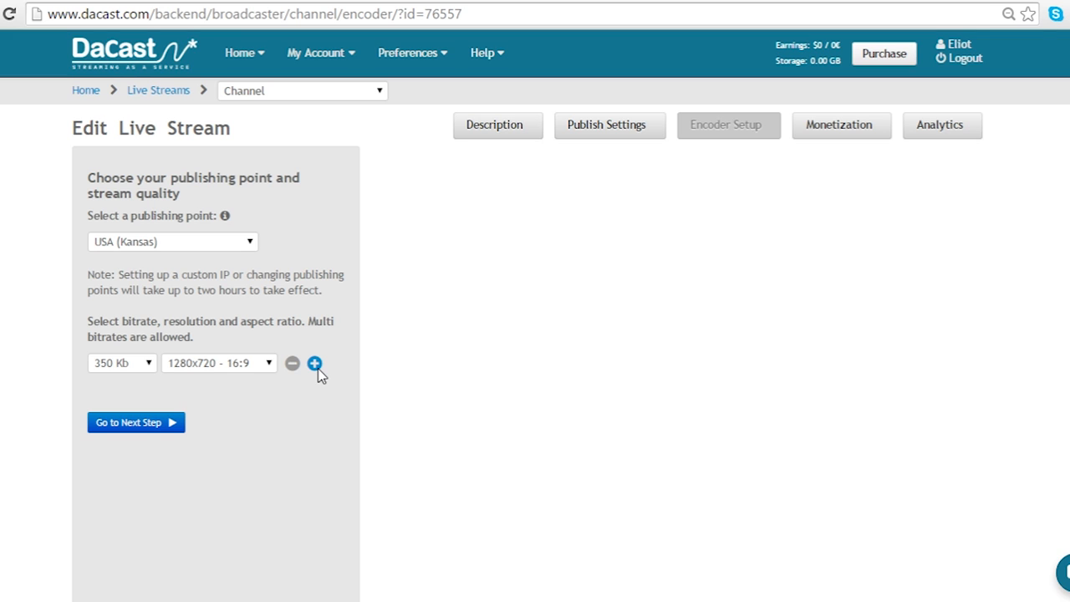
Step: Add a second rendition at 200 Kb with 1280x720 - 16:9 resolution
{"action": "left_click", "coordinate": [315, 363]}
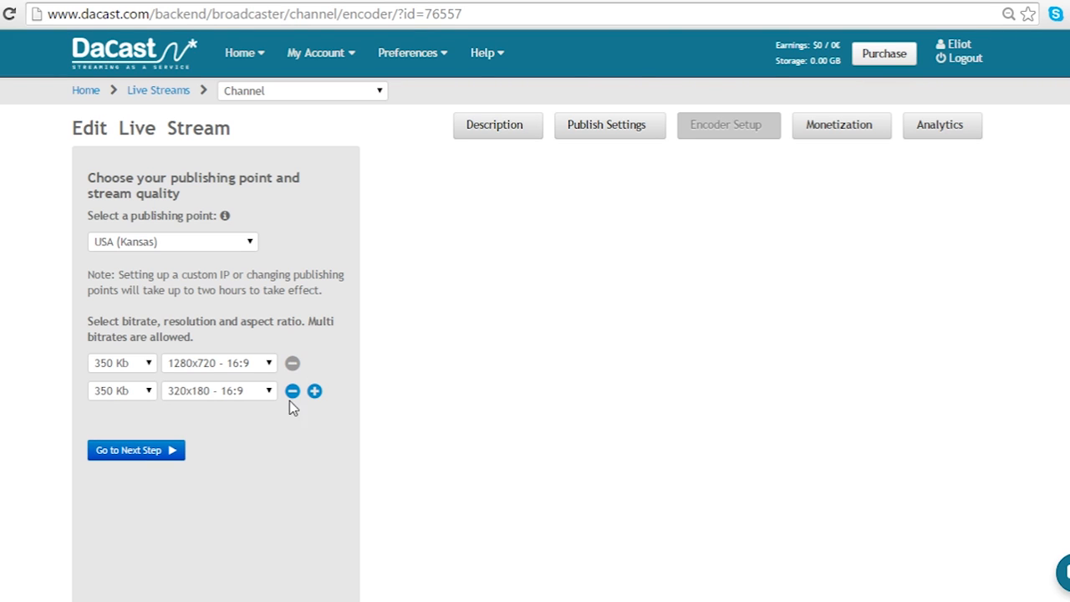
{"action": "left_click", "coordinate": [122, 391]}
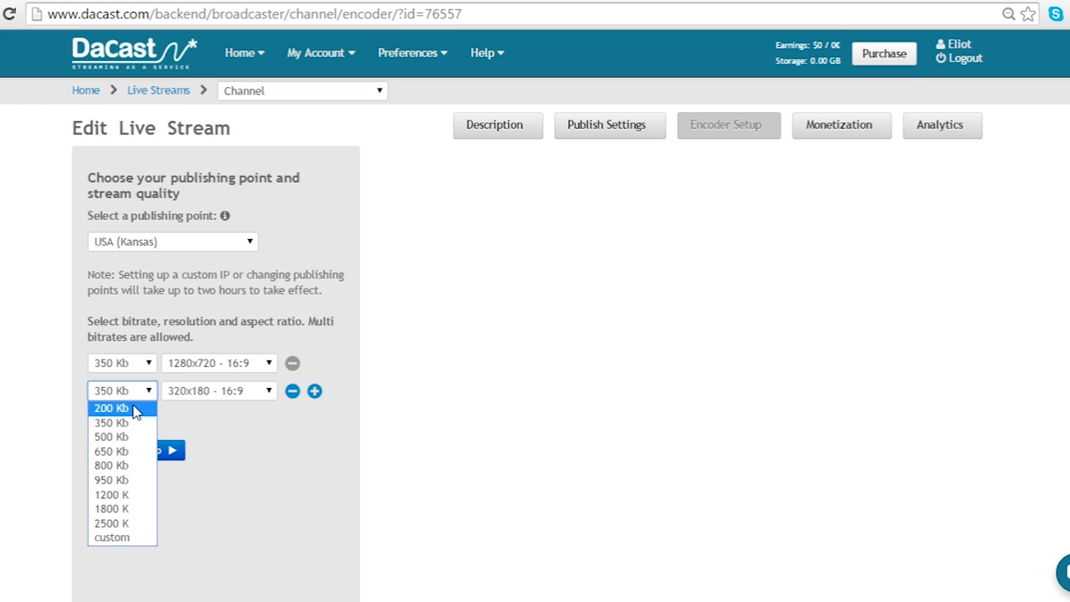
{"action": "left_click", "coordinate": [110, 408]}
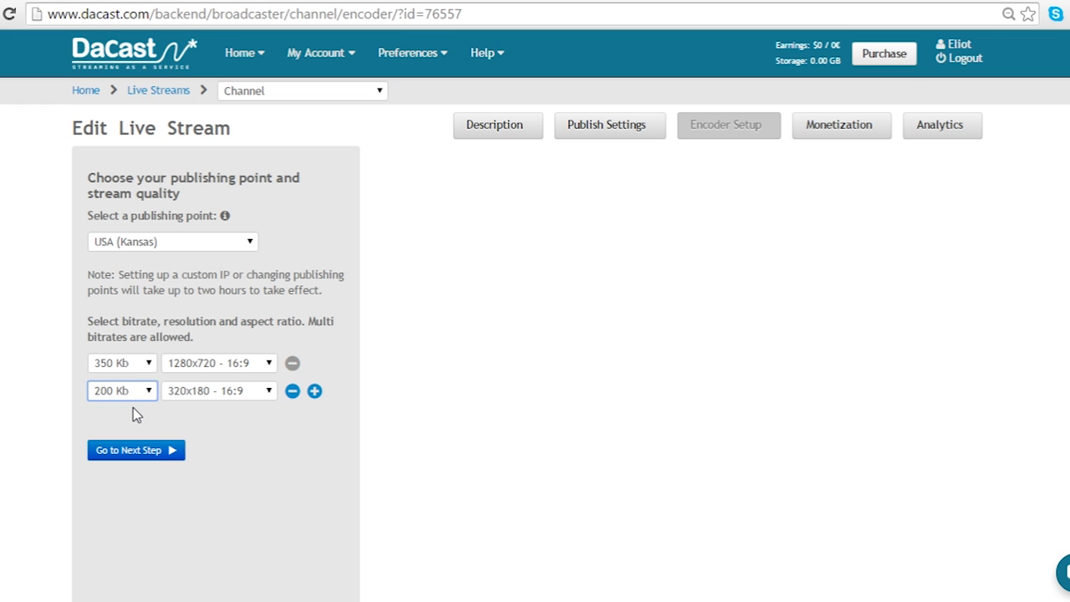
{"action": "left_click", "coordinate": [219, 391]}
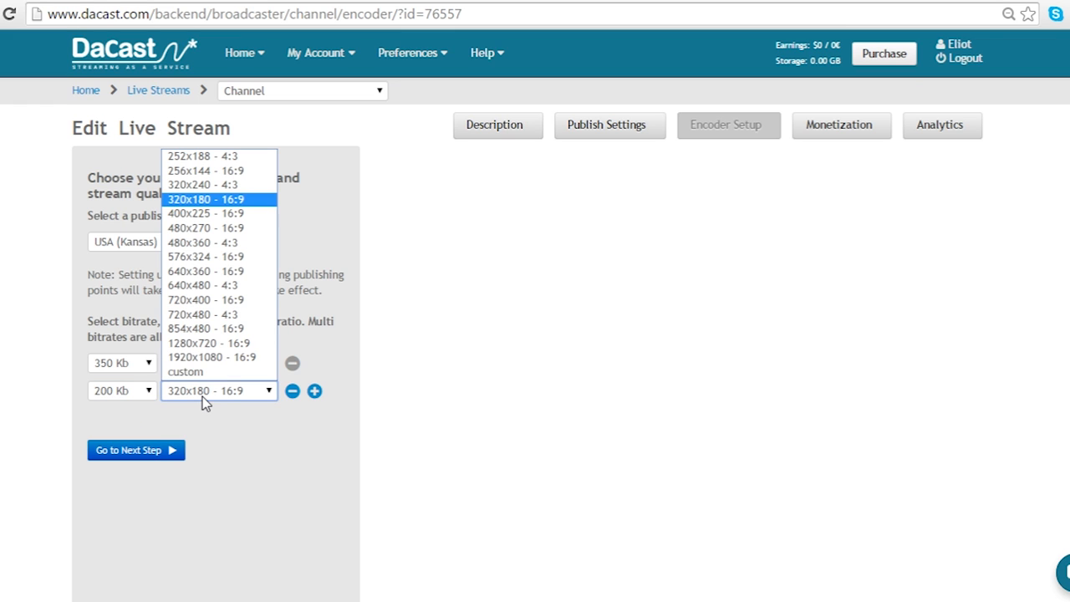
{"action": "left_click", "coordinate": [207, 342]}
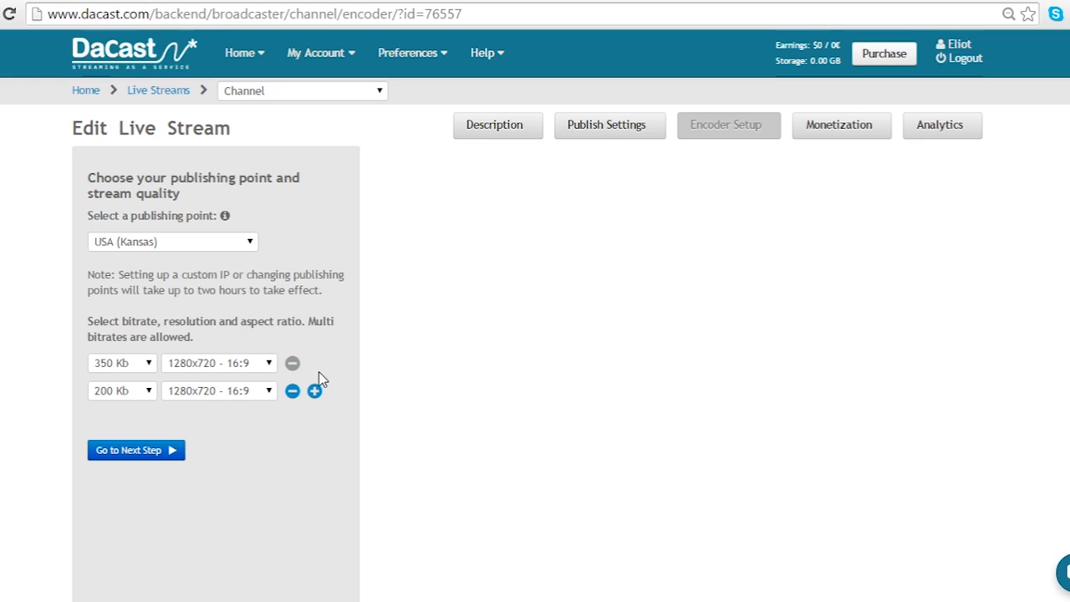
Step: Add a third rendition at 650 Kb with 1280x720 - 16:9 resolution
{"action": "left_click", "coordinate": [314, 391]}
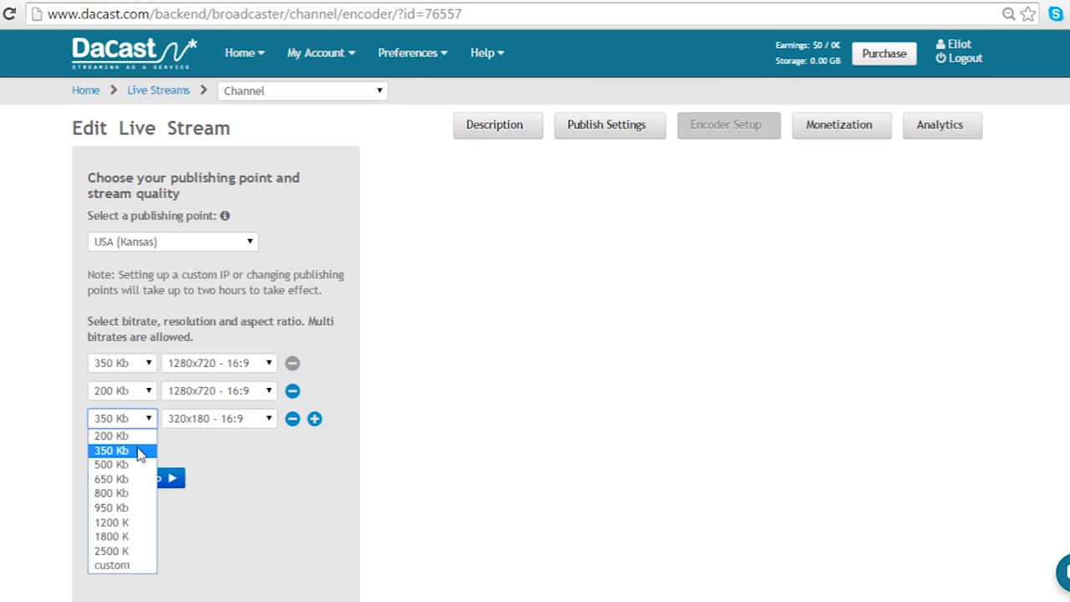
{"action": "left_click", "coordinate": [111, 478]}
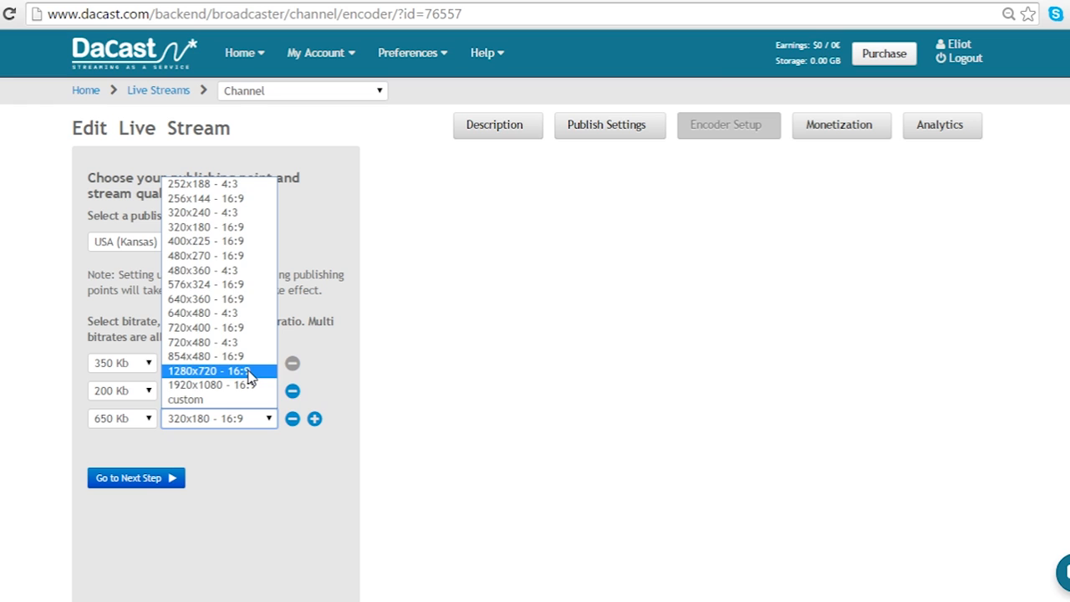
{"action": "left_click", "coordinate": [204, 371]}
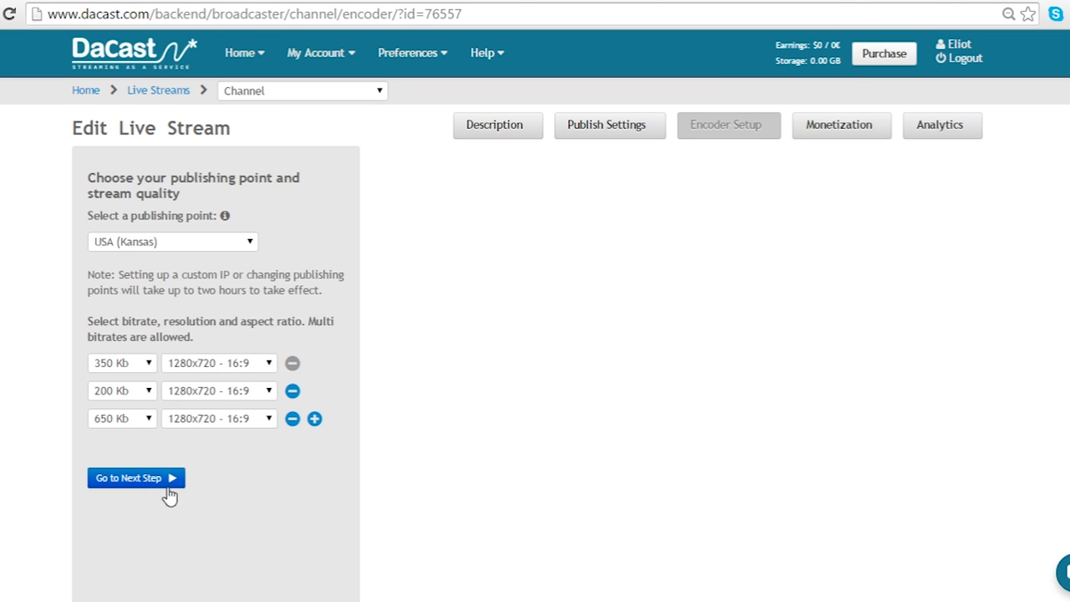
Step: Proceed to the next step to reach the 'Select an encoder' panel
{"action": "left_click", "coordinate": [136, 478]}
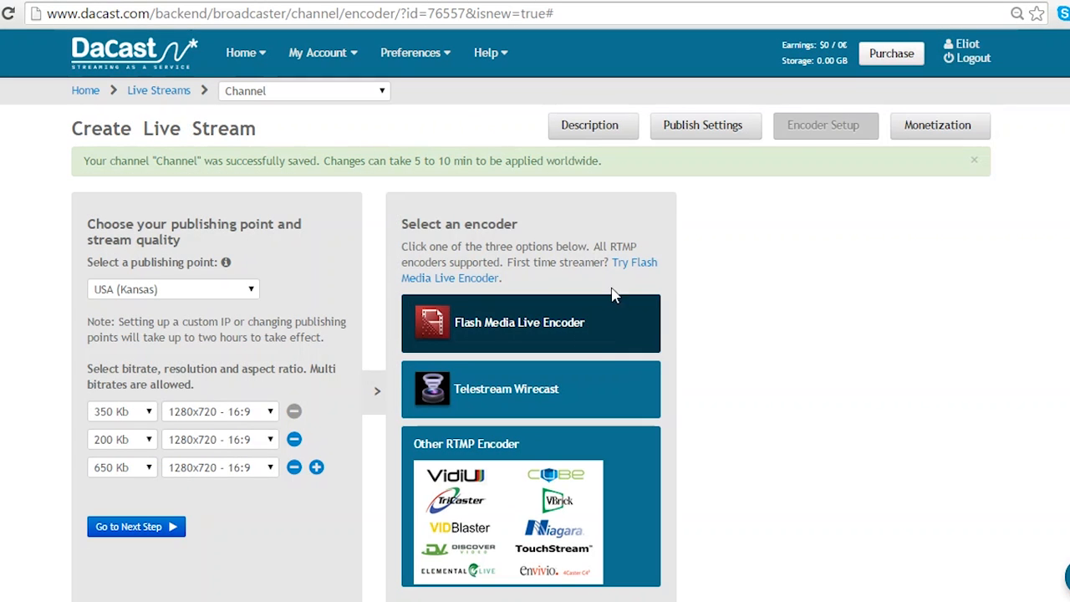
{"action": "mouse_move", "coordinate": [599, 331]}
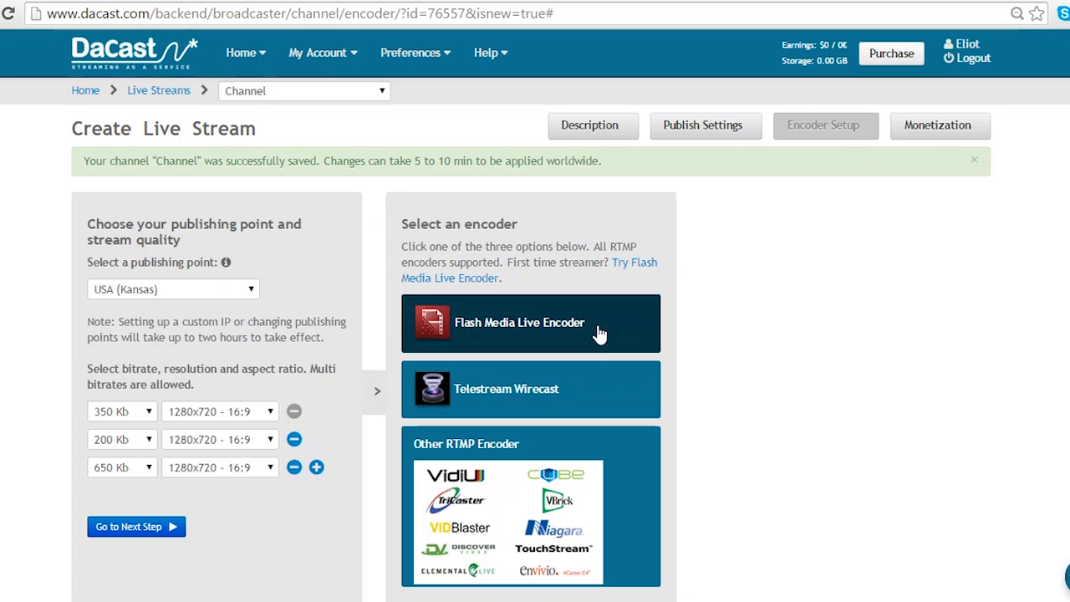
{"action": "mouse_move", "coordinate": [594, 337]}
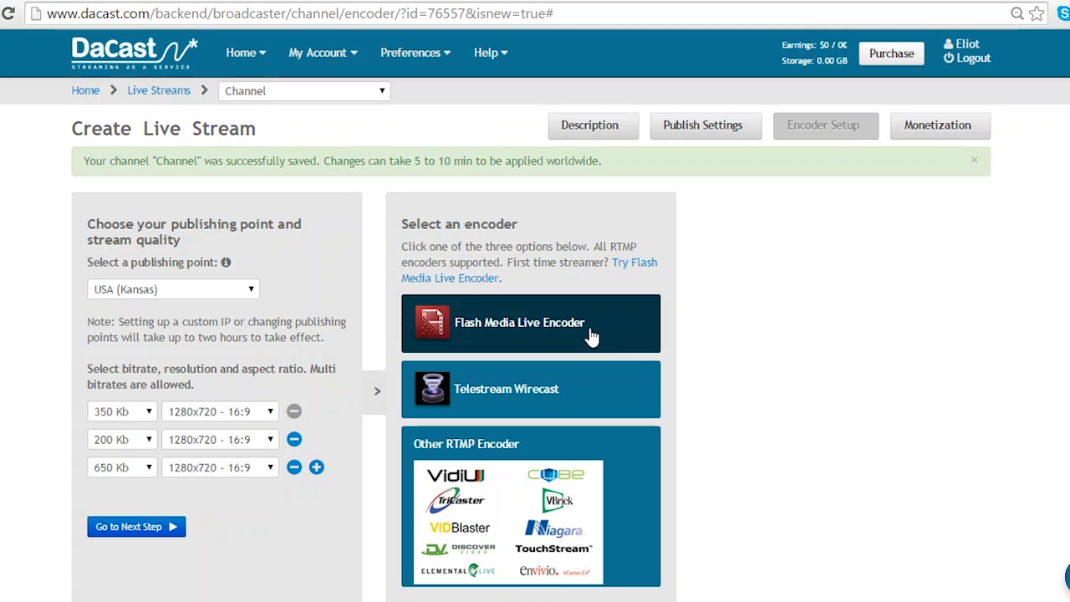
{"action": "mouse_move", "coordinate": [582, 398]}
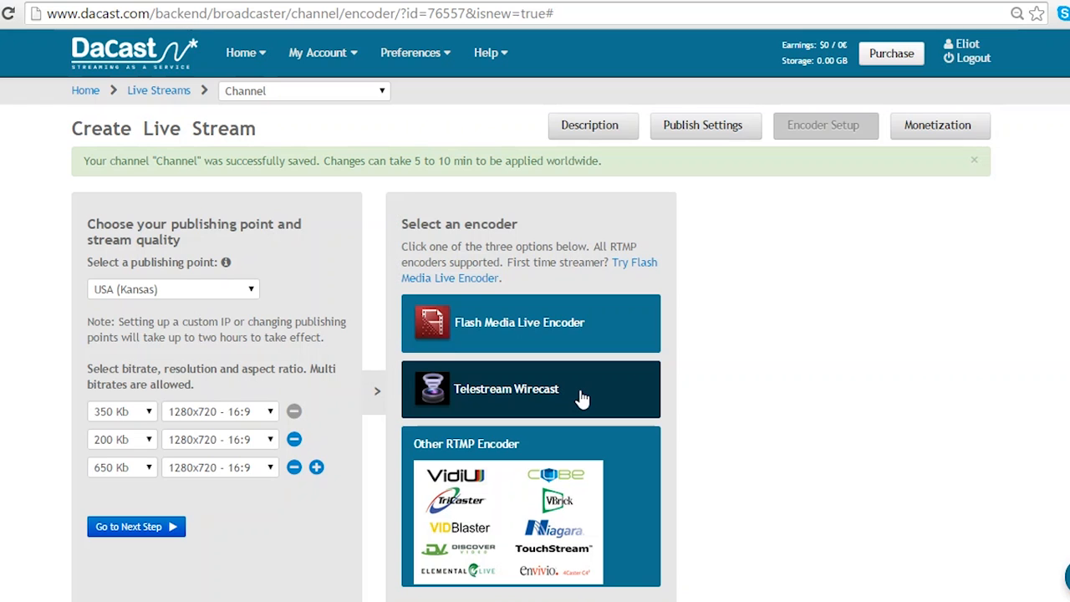
{"action": "mouse_move", "coordinate": [594, 448]}
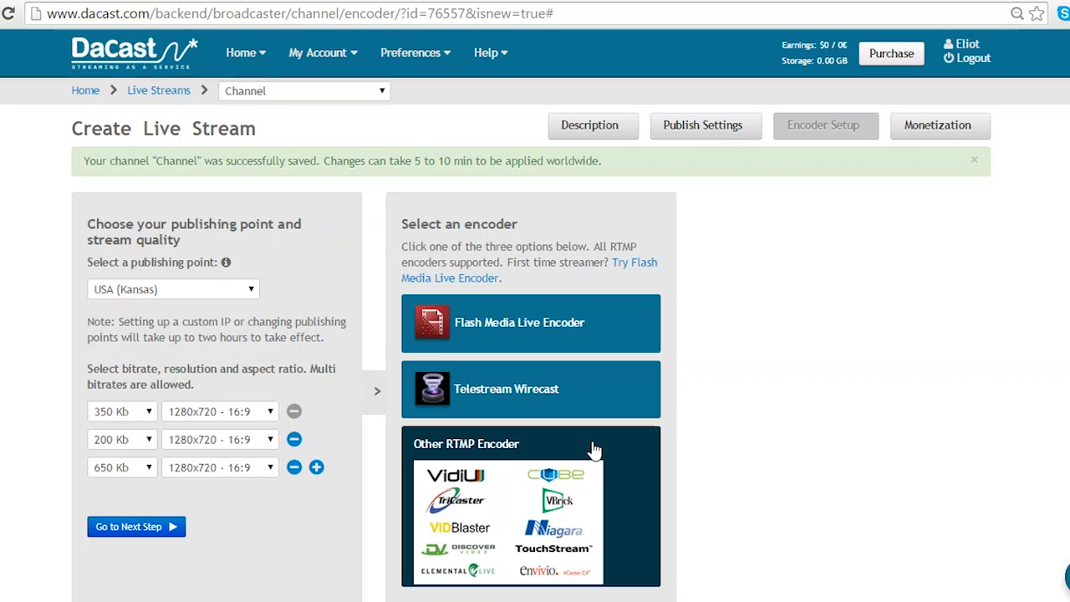
{"action": "mouse_move", "coordinate": [598, 324]}
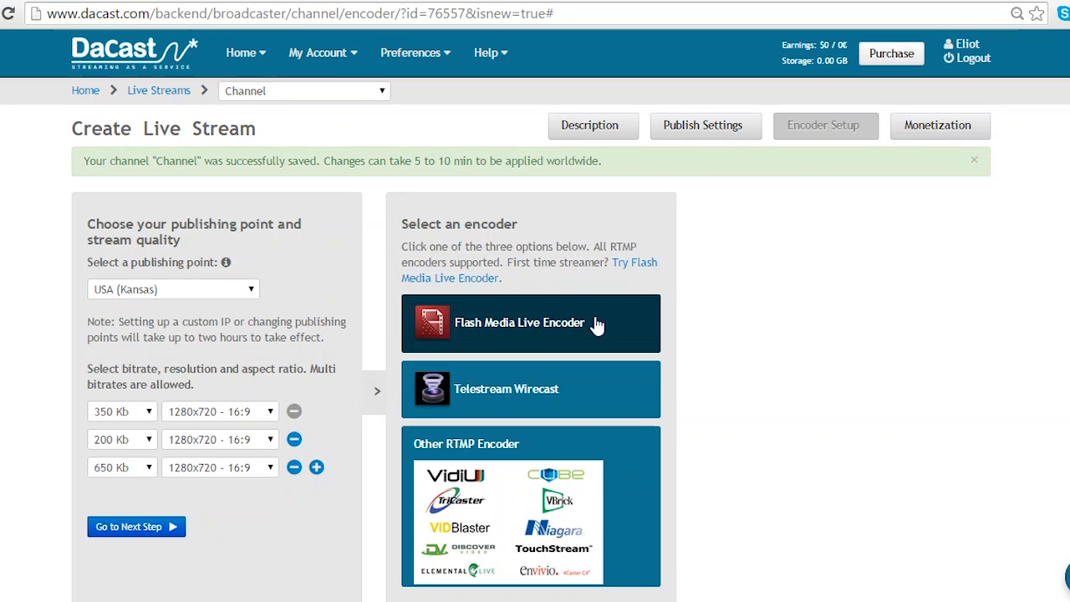
Step: Choose Flash Media Live Encoder to reveal its download links, XML profile, login and password
{"action": "left_click", "coordinate": [530, 322]}
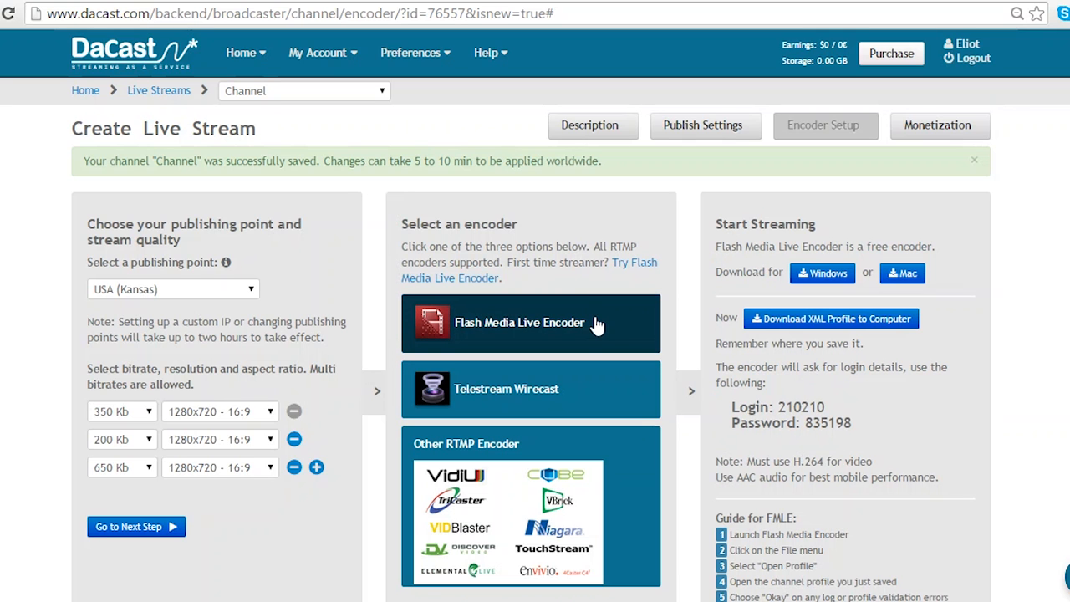
{"action": "mouse_move", "coordinate": [831, 318]}
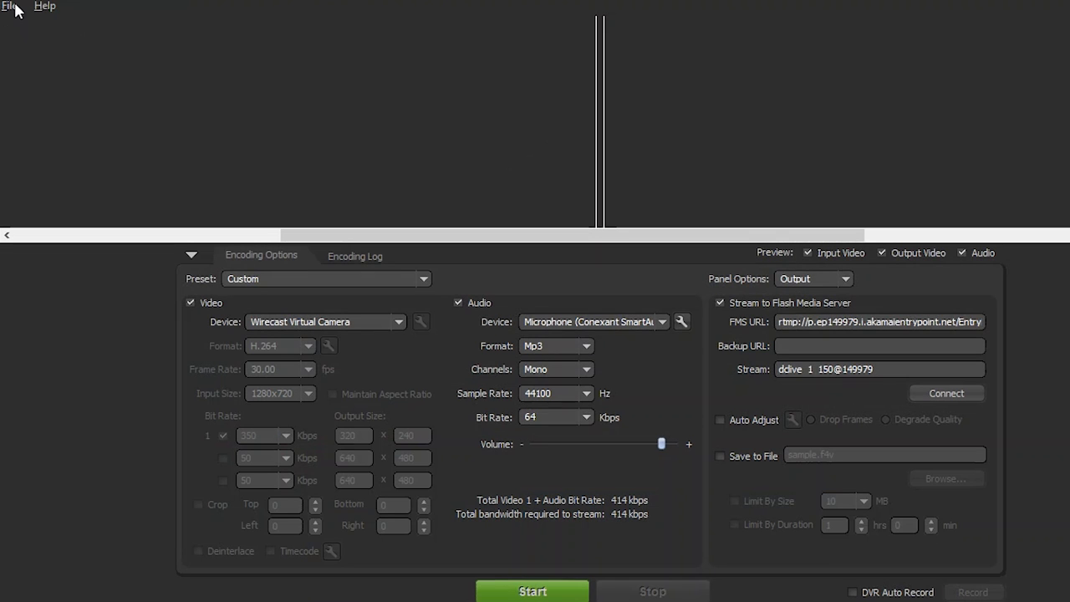
Step: Load the Dacast_Test profile from Documents and connect the encoder to the DaCast server
{"action": "left_click", "coordinate": [10, 7]}
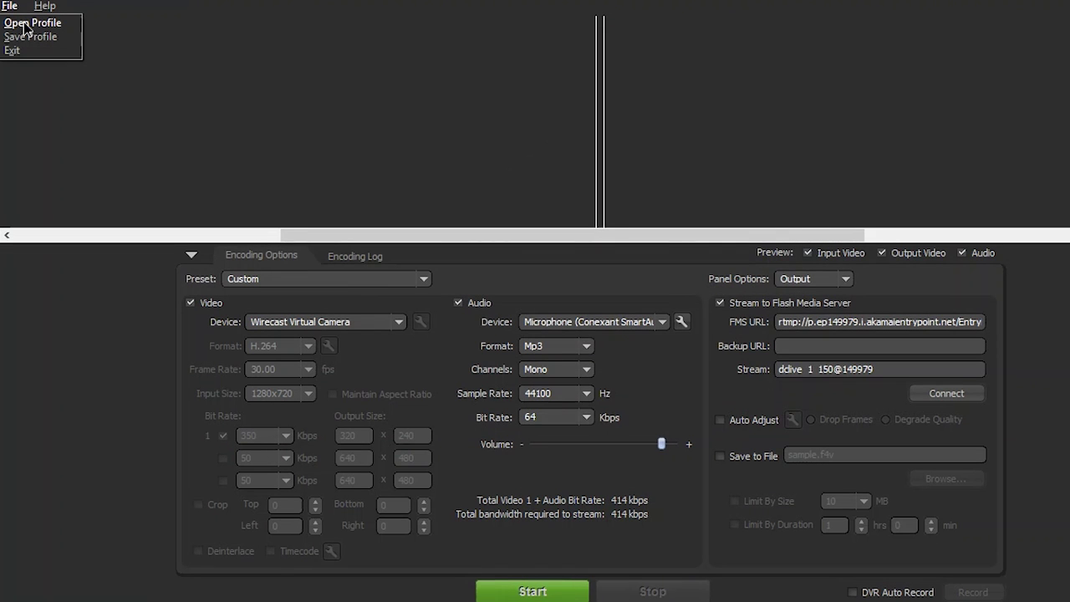
{"action": "left_click", "coordinate": [31, 23]}
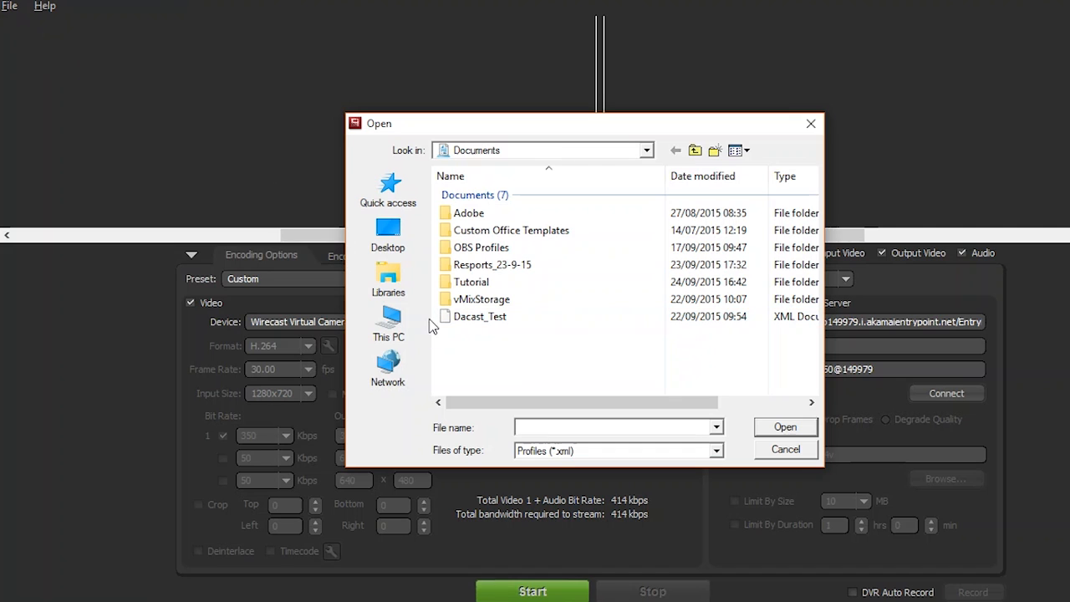
{"action": "double_click", "coordinate": [472, 281]}
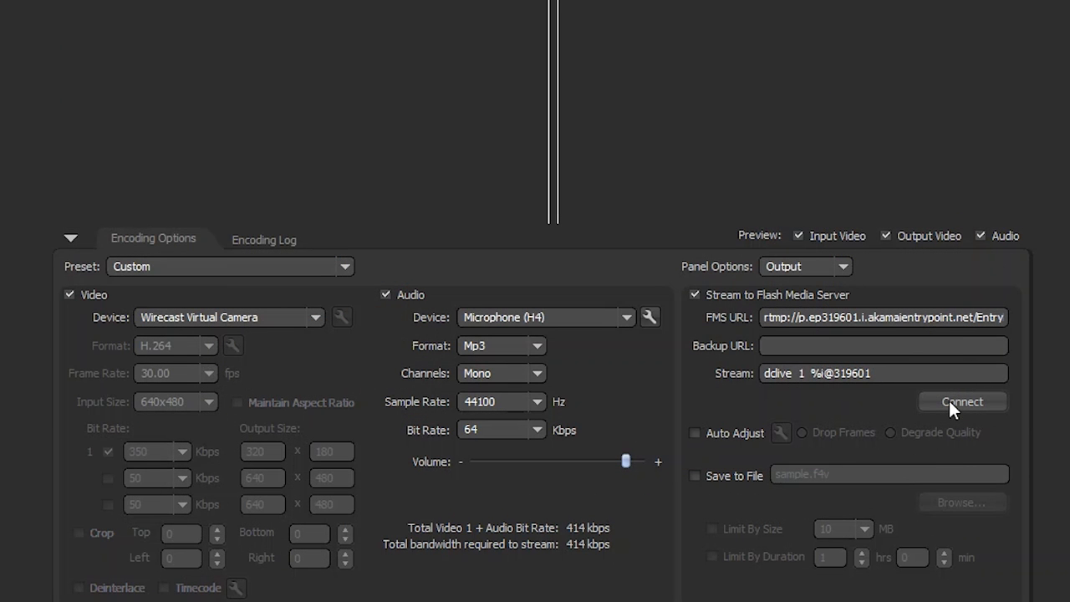
{"action": "left_click", "coordinate": [963, 401]}
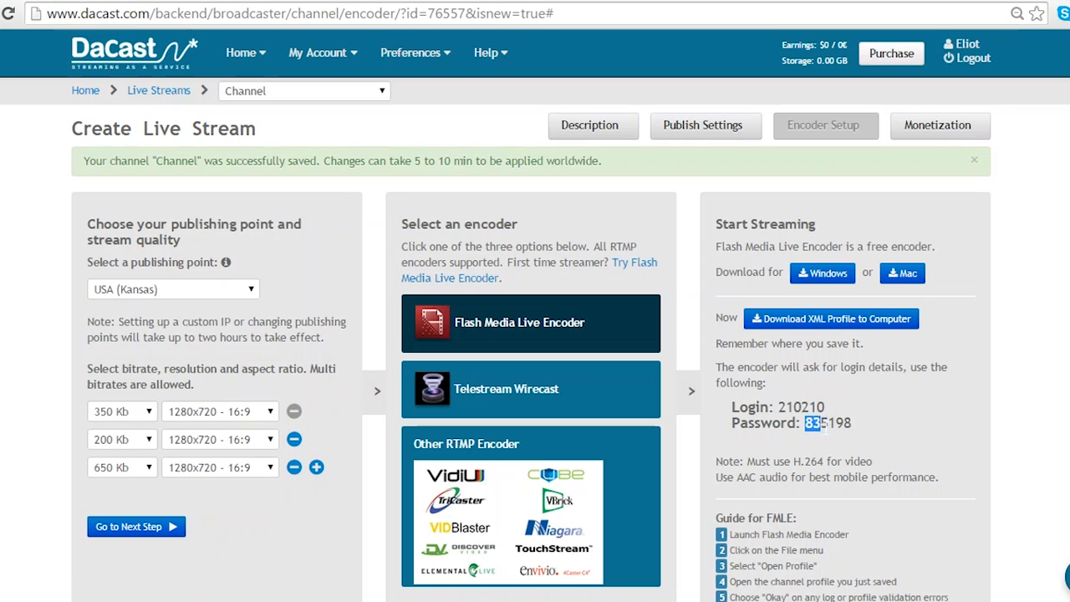
{"action": "double_click", "coordinate": [826, 423]}
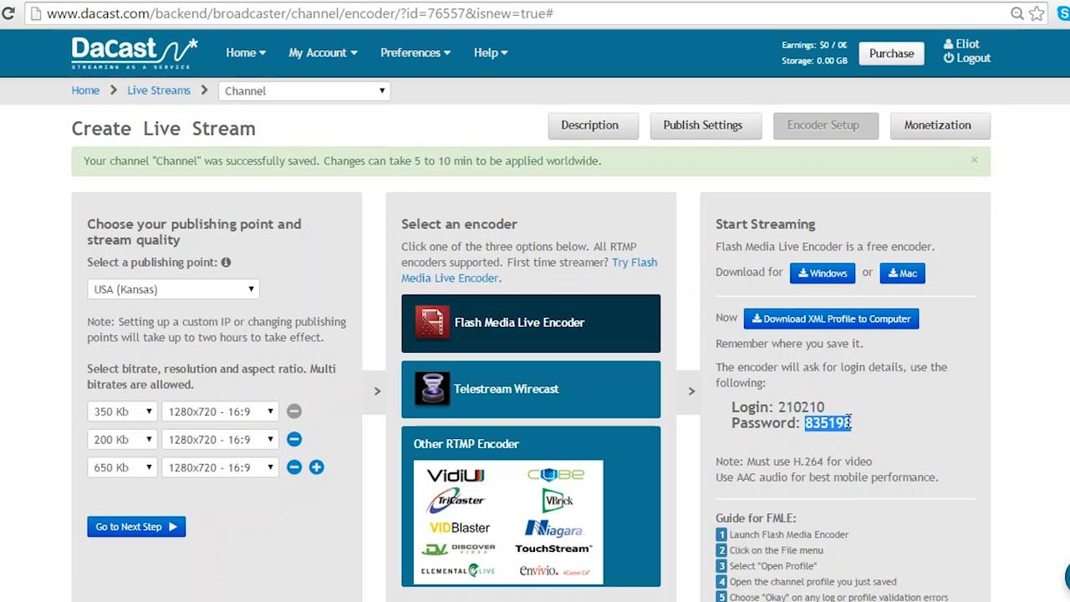
{"action": "mouse_move", "coordinate": [582, 398]}
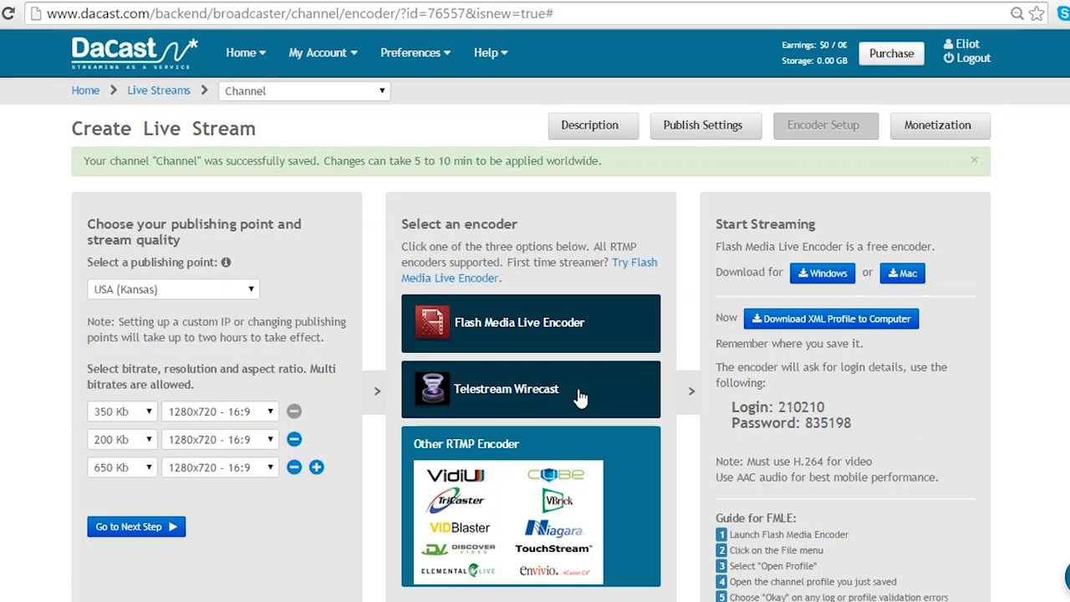
{"action": "left_click", "coordinate": [530, 388]}
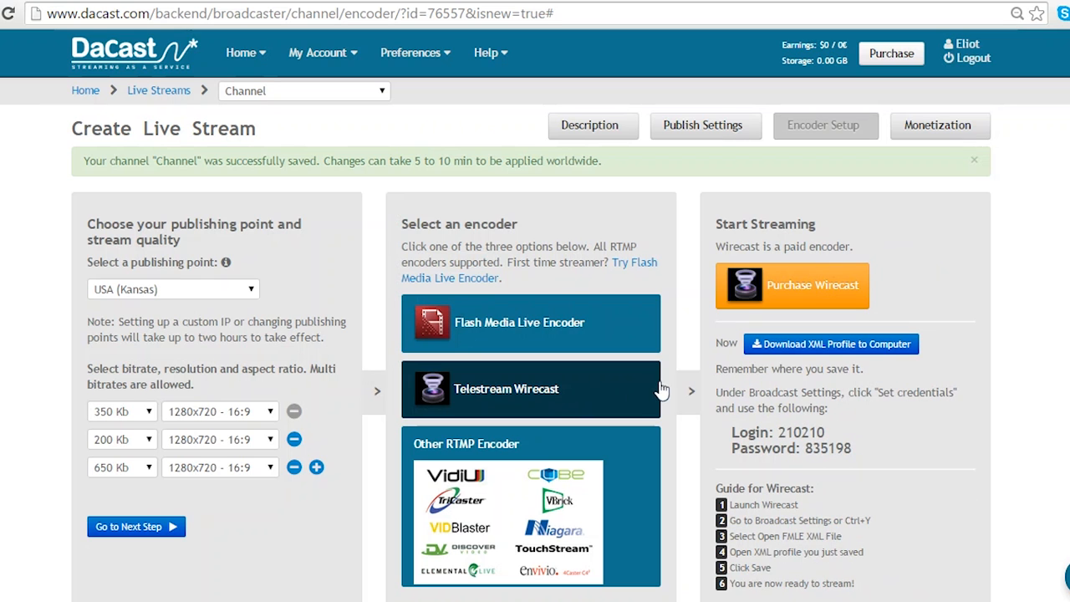
{"action": "mouse_move", "coordinate": [839, 435]}
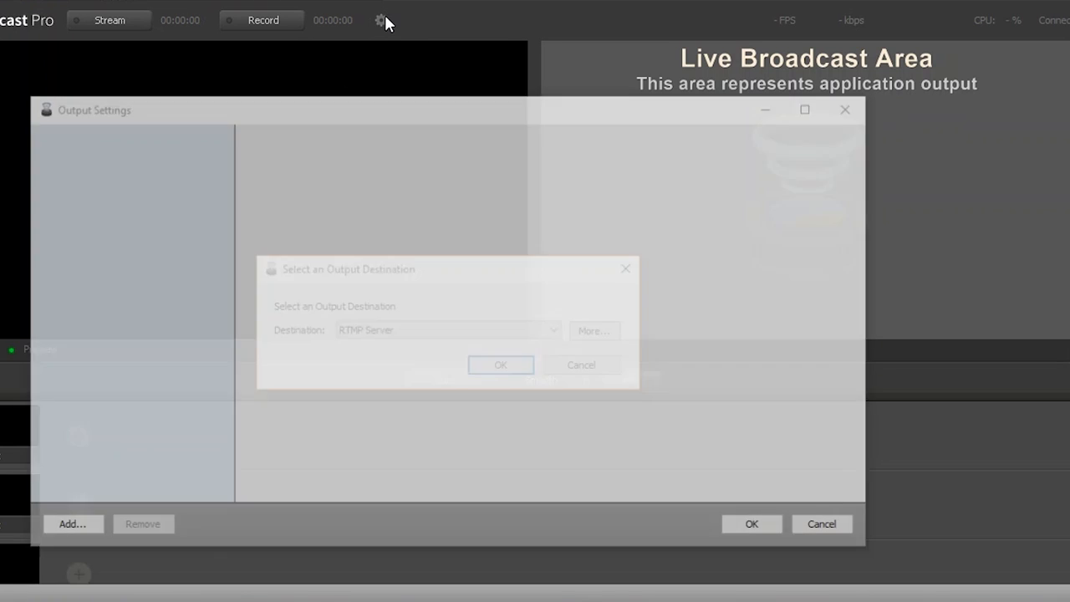
{"action": "left_click", "coordinate": [448, 329]}
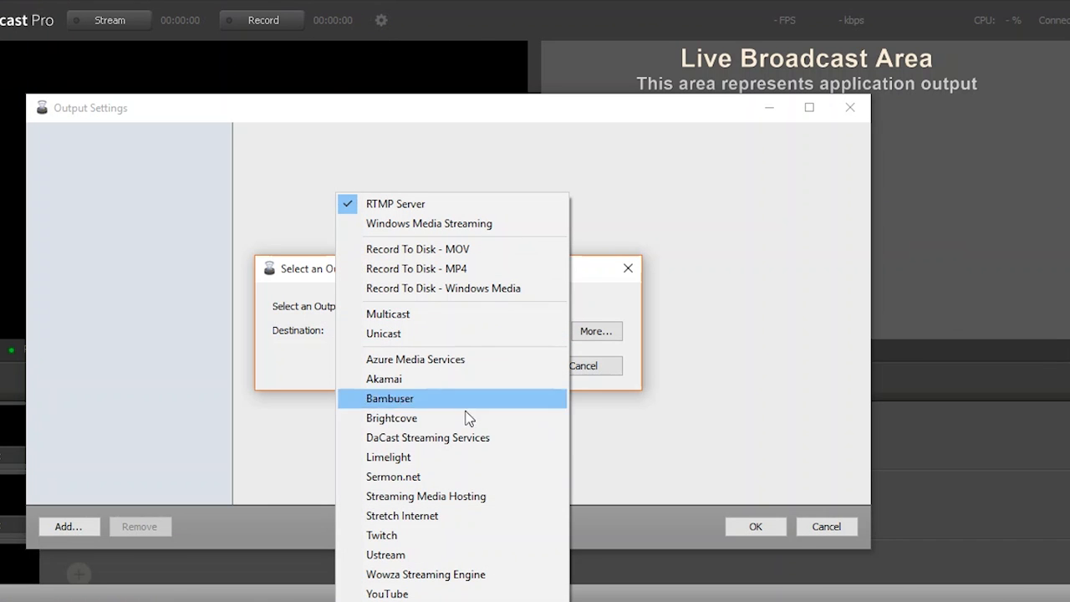
{"action": "mouse_move", "coordinate": [466, 442]}
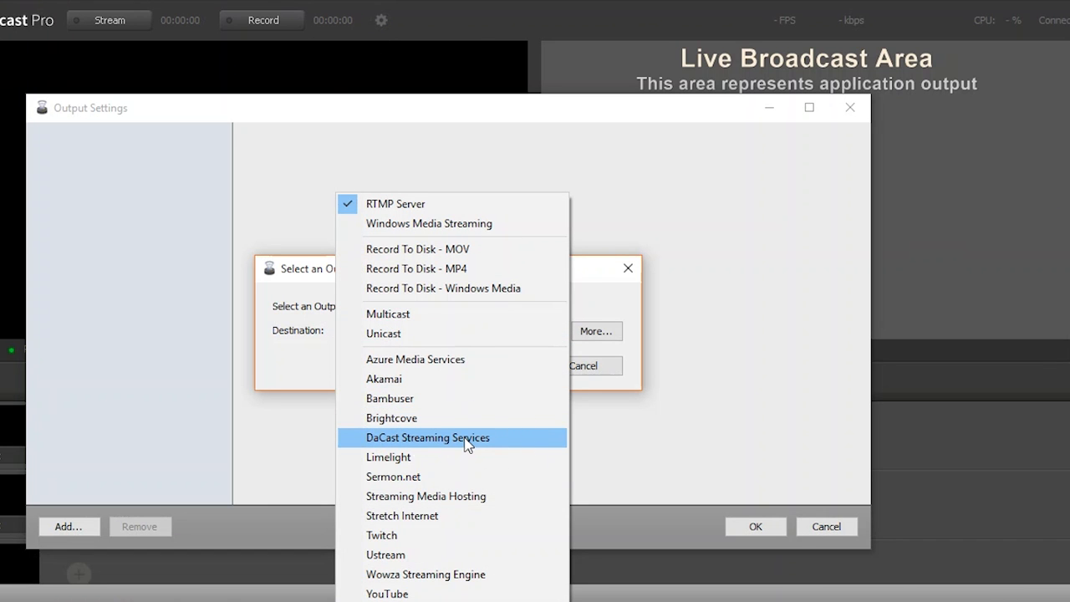
{"action": "left_click", "coordinate": [429, 438]}
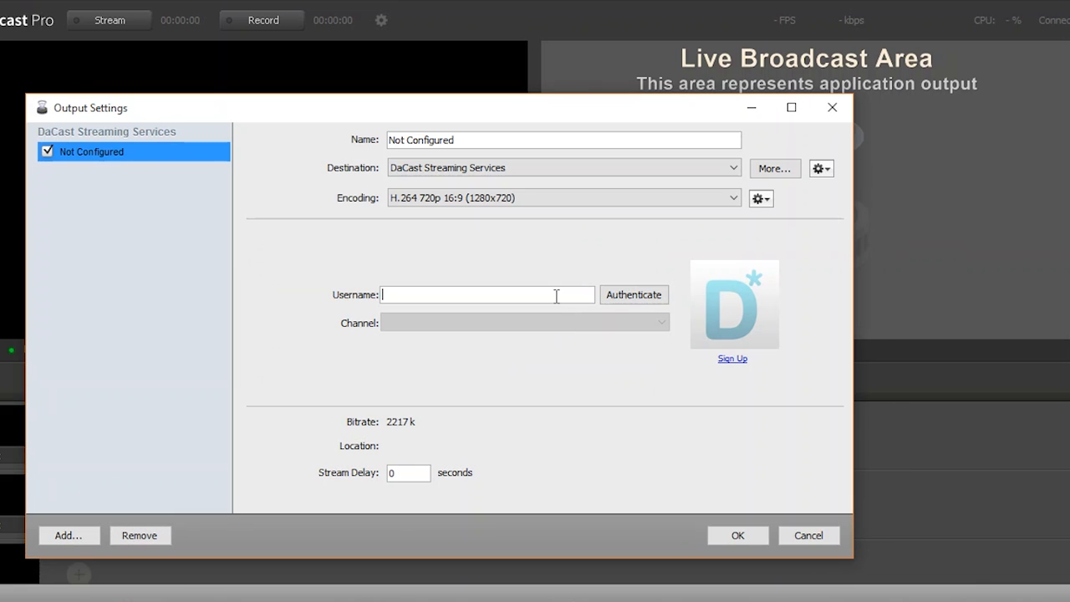
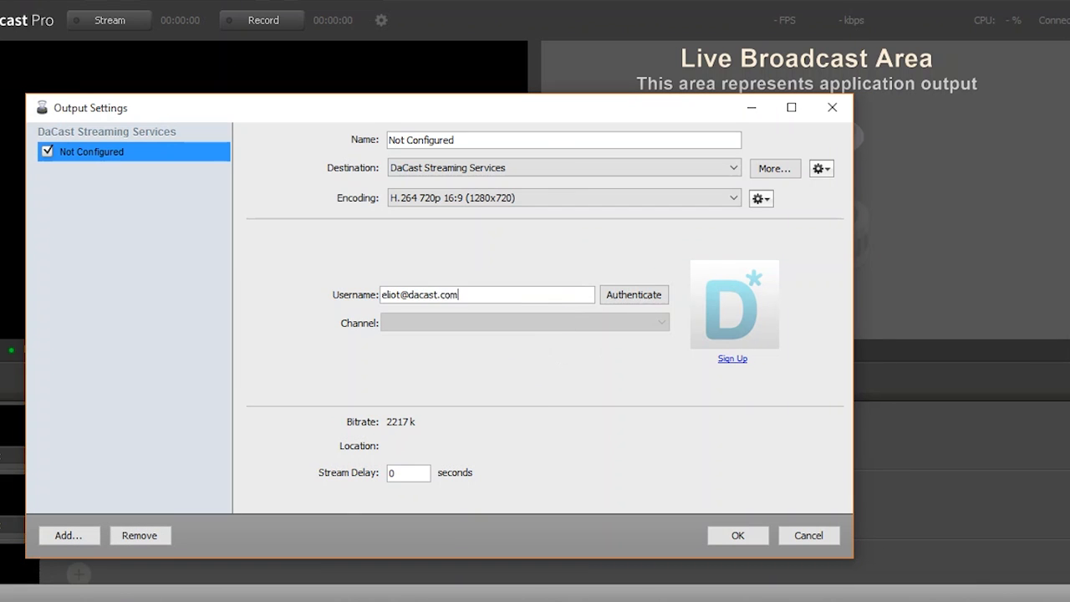
{"action": "left_click", "coordinate": [634, 294]}
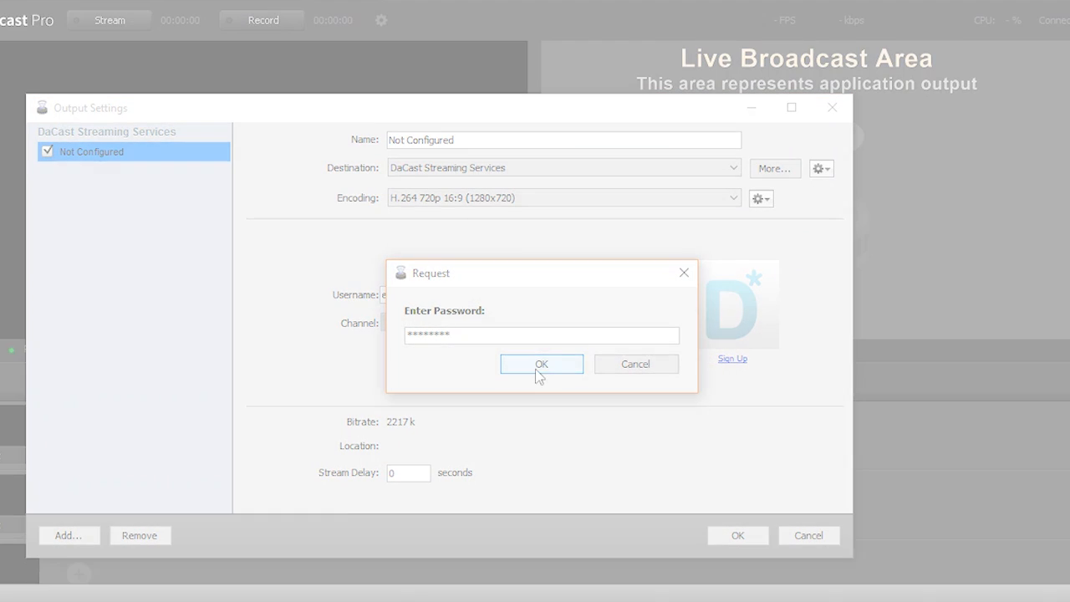
{"action": "left_click", "coordinate": [542, 364]}
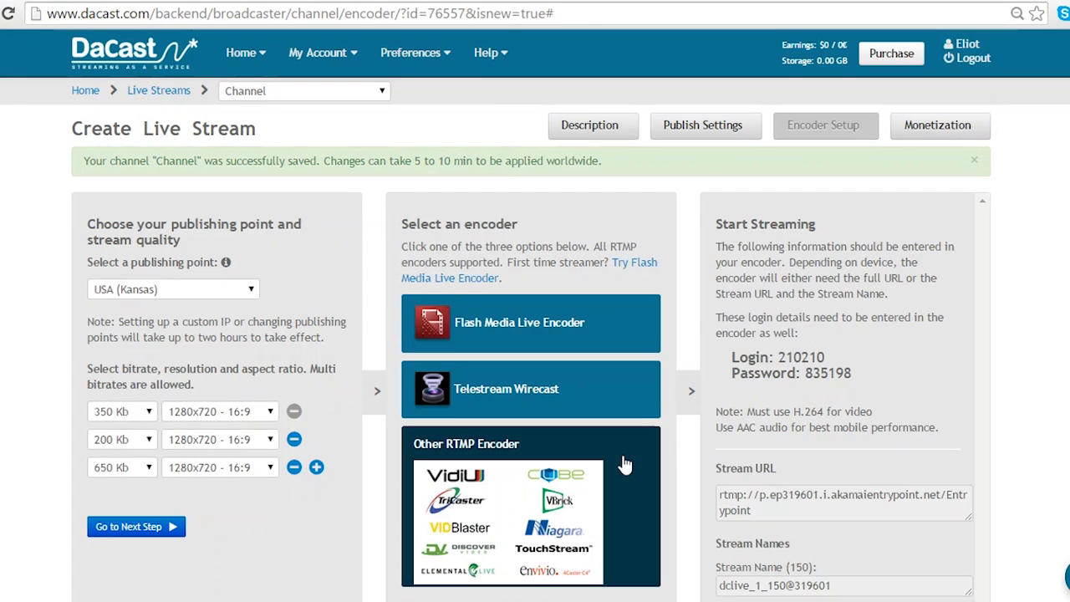
{"action": "scroll", "scroll_direction": "down", "scroll_amount": 3}
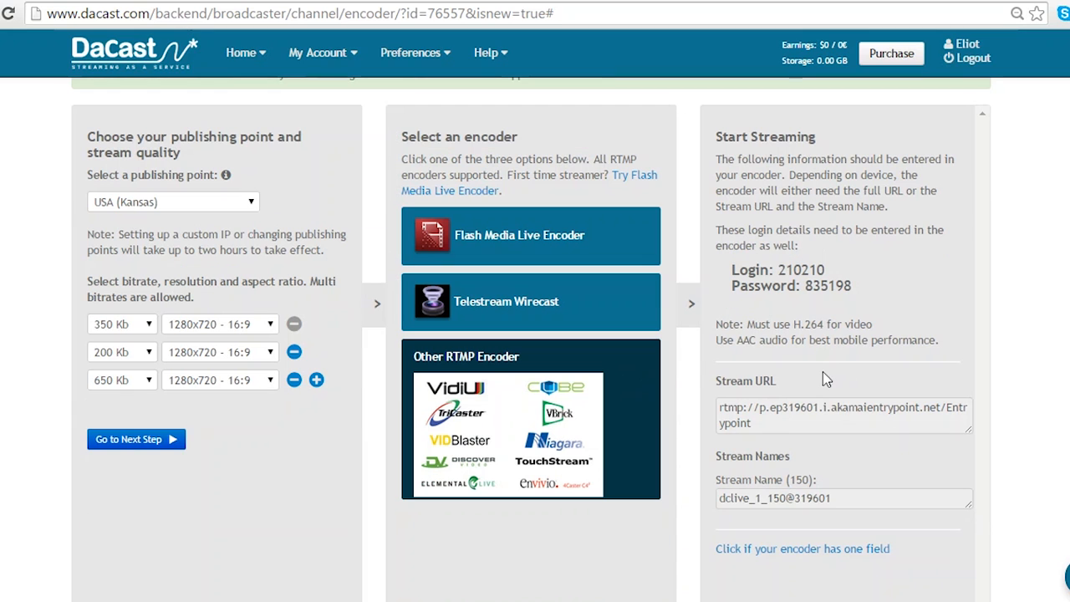
{"action": "triple_click", "coordinate": [843, 415]}
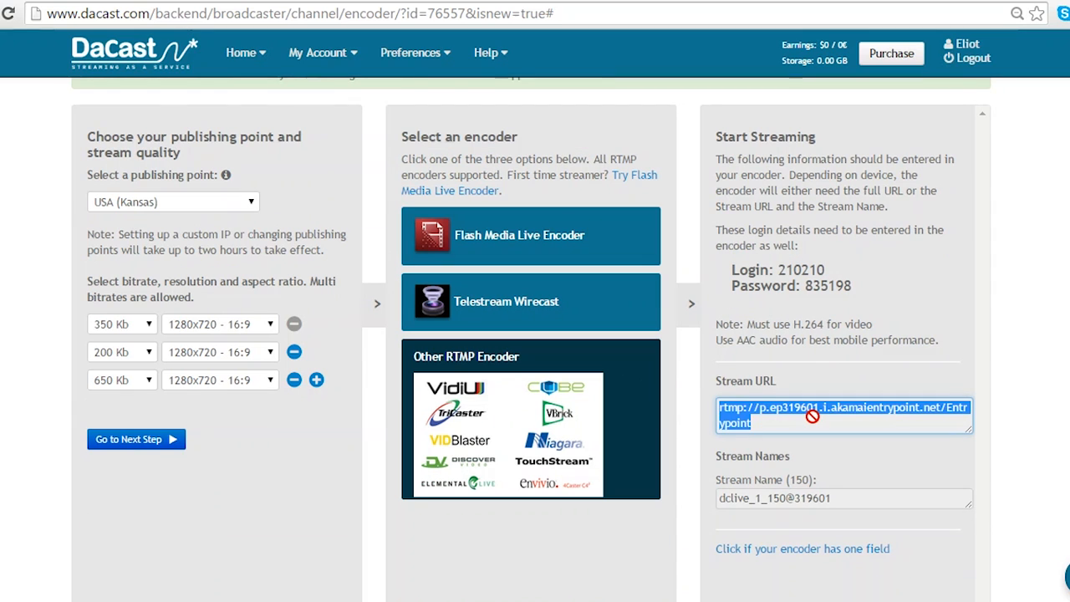
{"action": "mouse_move", "coordinate": [832, 508]}
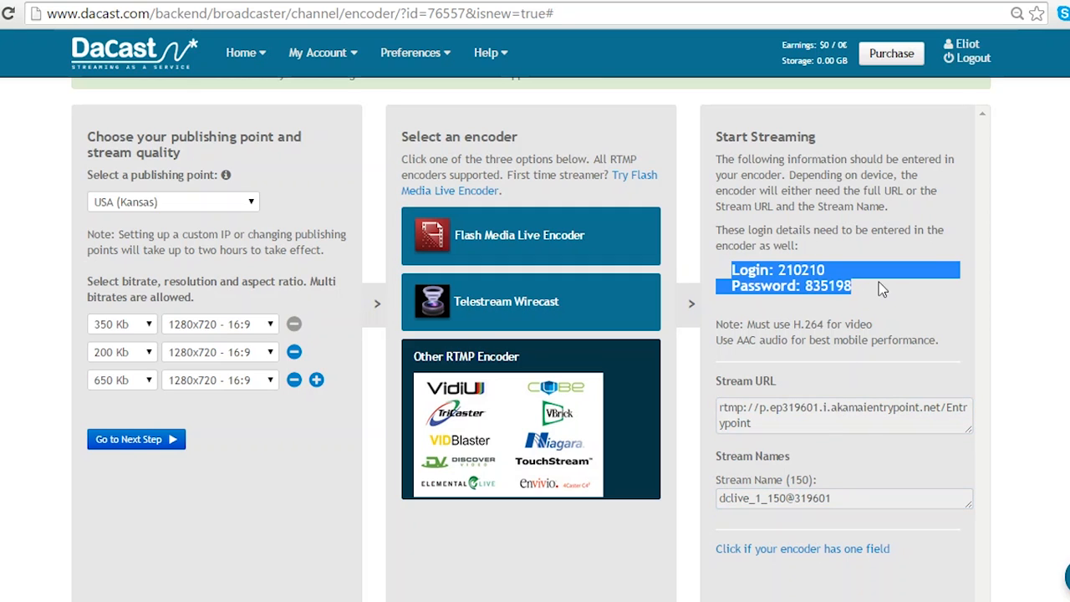
{"action": "left_click", "coordinate": [883, 291]}
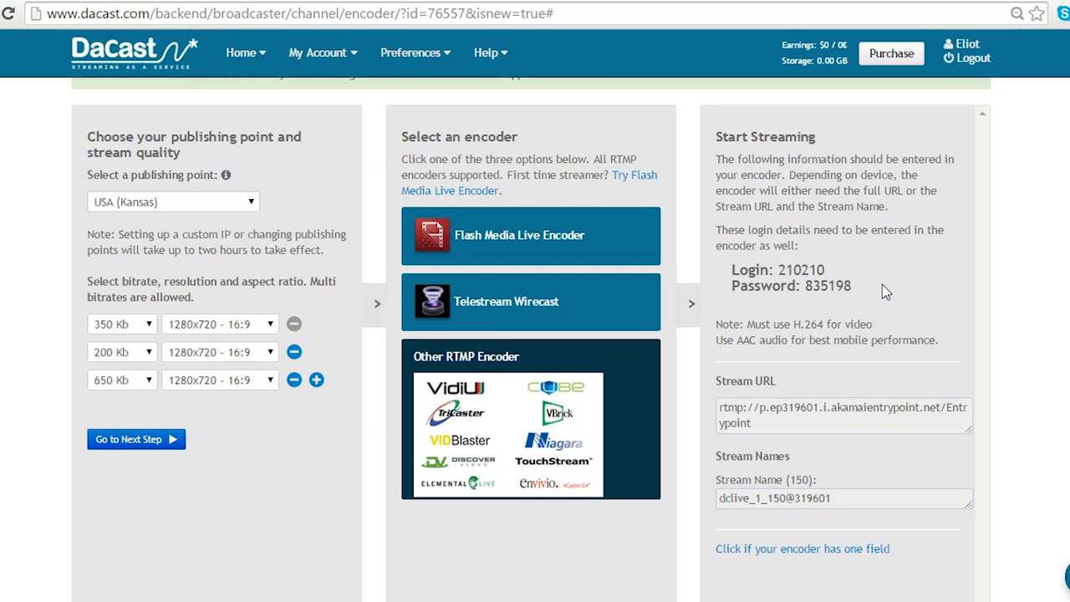
{"action": "scroll", "scroll_direction": "up", "scroll_amount": 3}
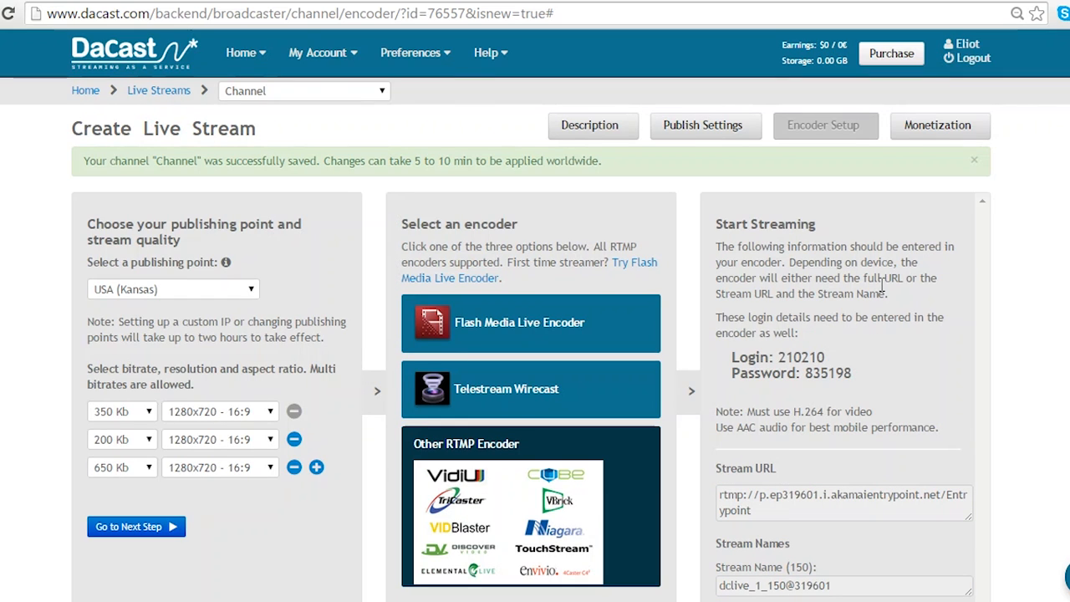
{"action": "mouse_move", "coordinate": [884, 294]}
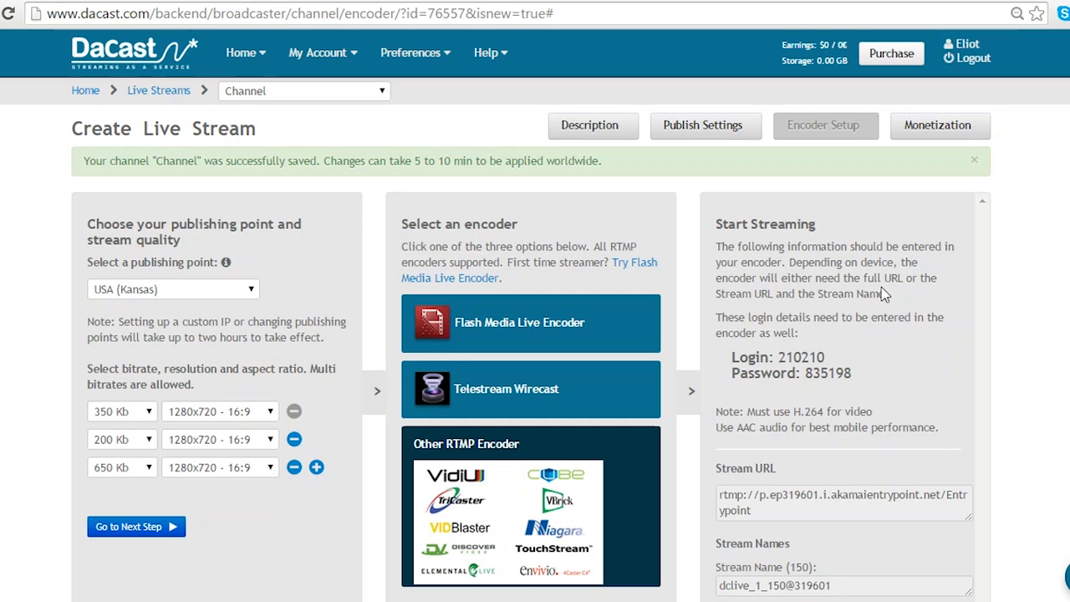